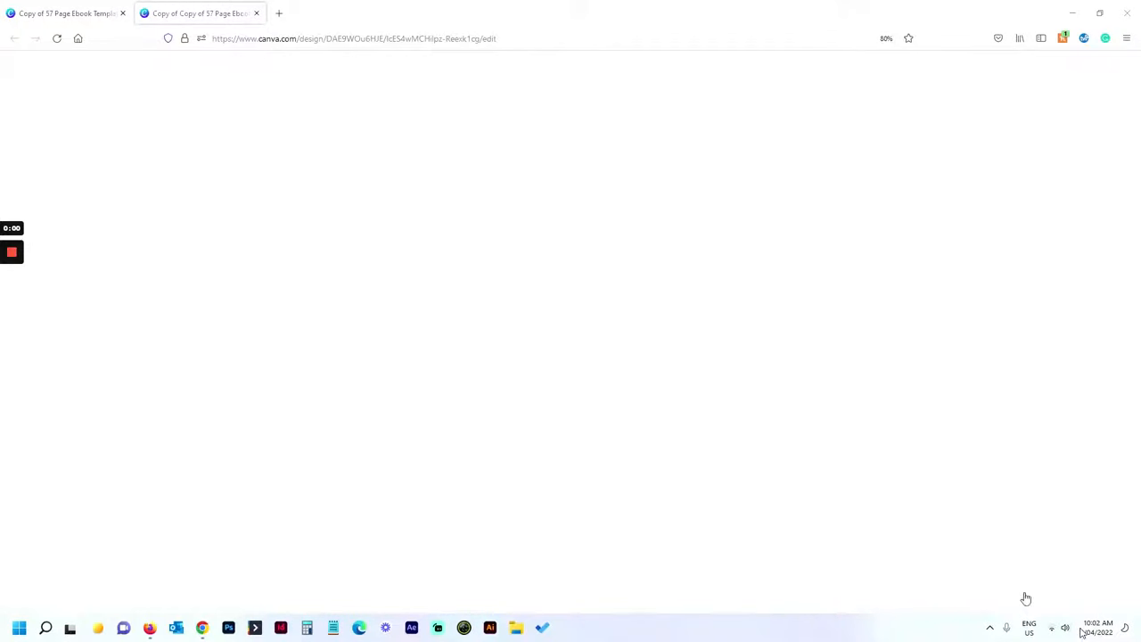
Step: Go to the Copy of 57 Page Ebook Template tab and show its pages in grid view
{"action": "left_click", "coordinate": [62, 12]}
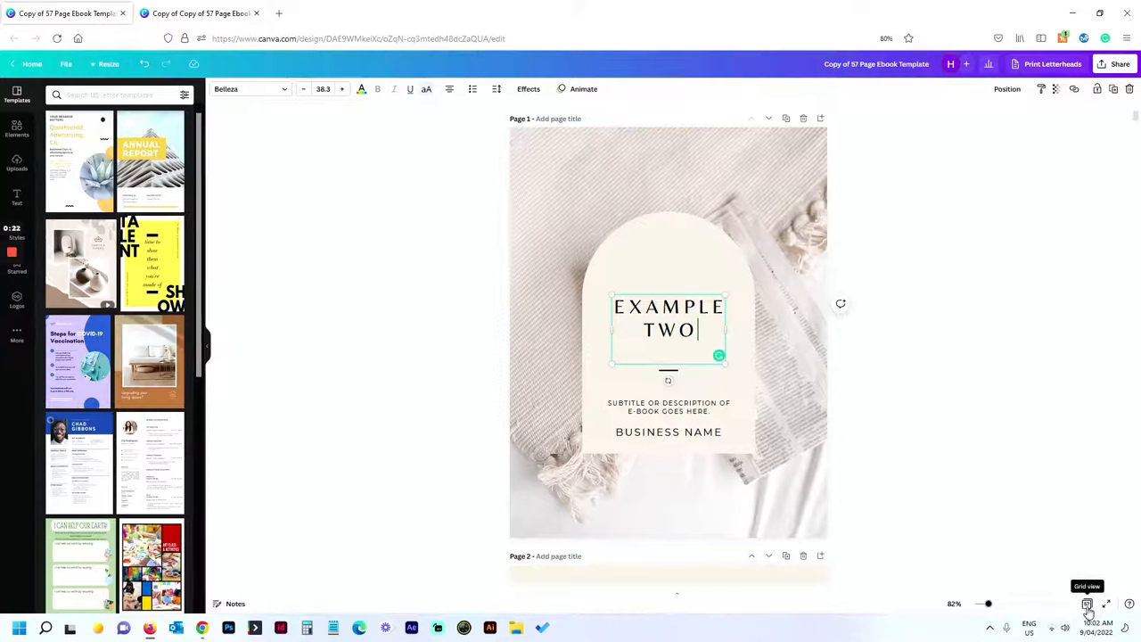
{"action": "left_click", "coordinate": [1087, 604]}
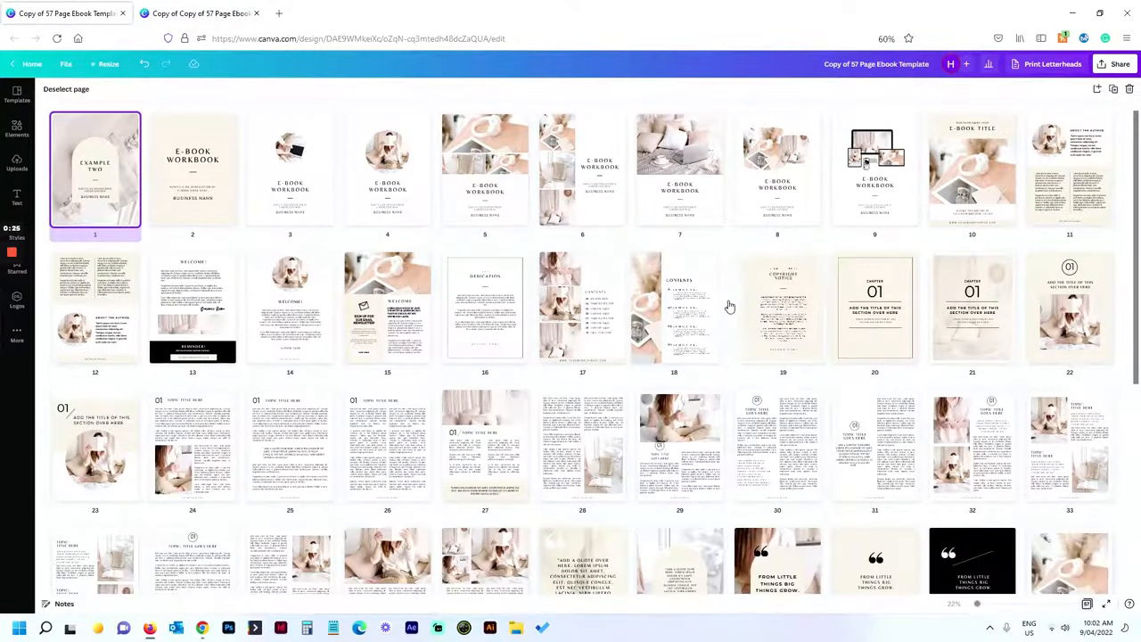
Step: Select welcome and newsletter pages 13, 14 and 15 in the grid
{"action": "left_click", "coordinate": [888, 38]}
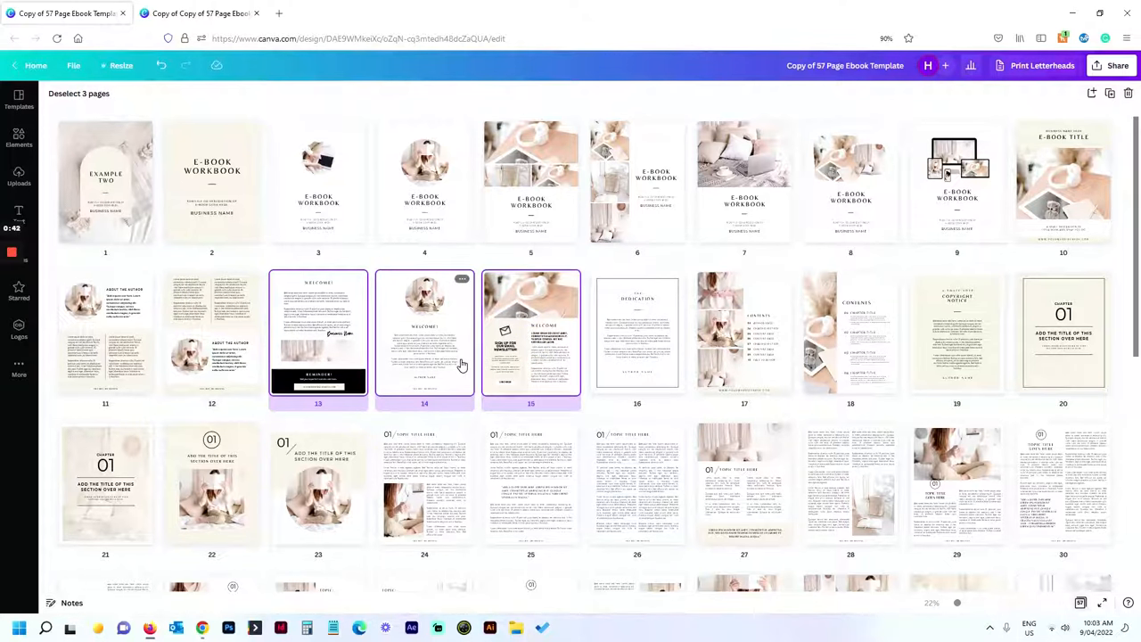
{"action": "mouse_move", "coordinate": [458, 358]}
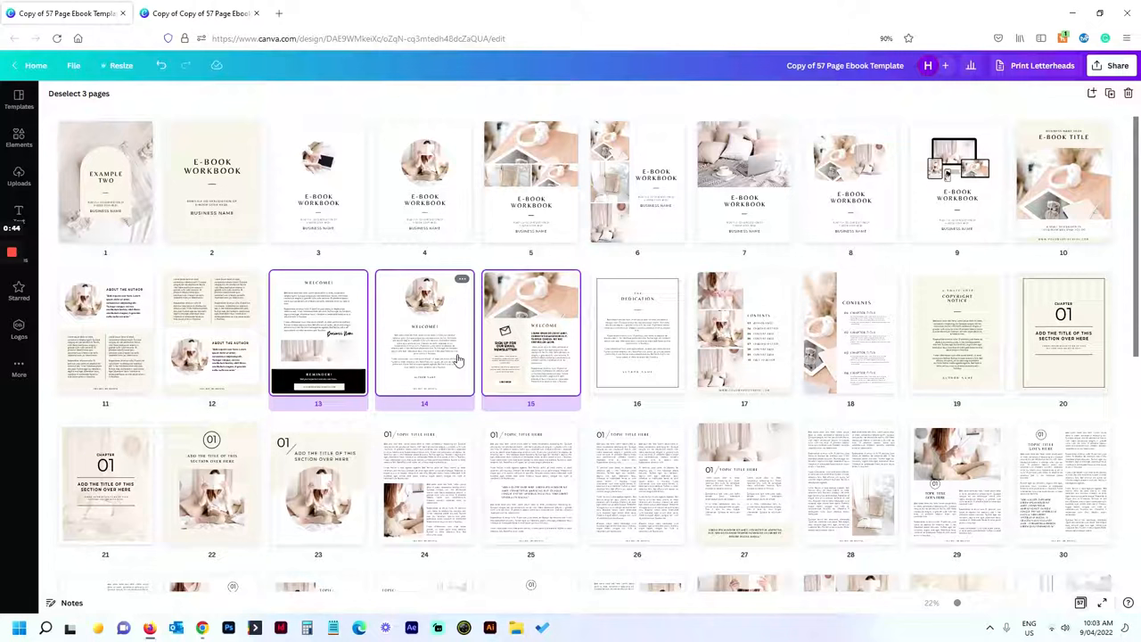
{"action": "mouse_move", "coordinate": [467, 359]}
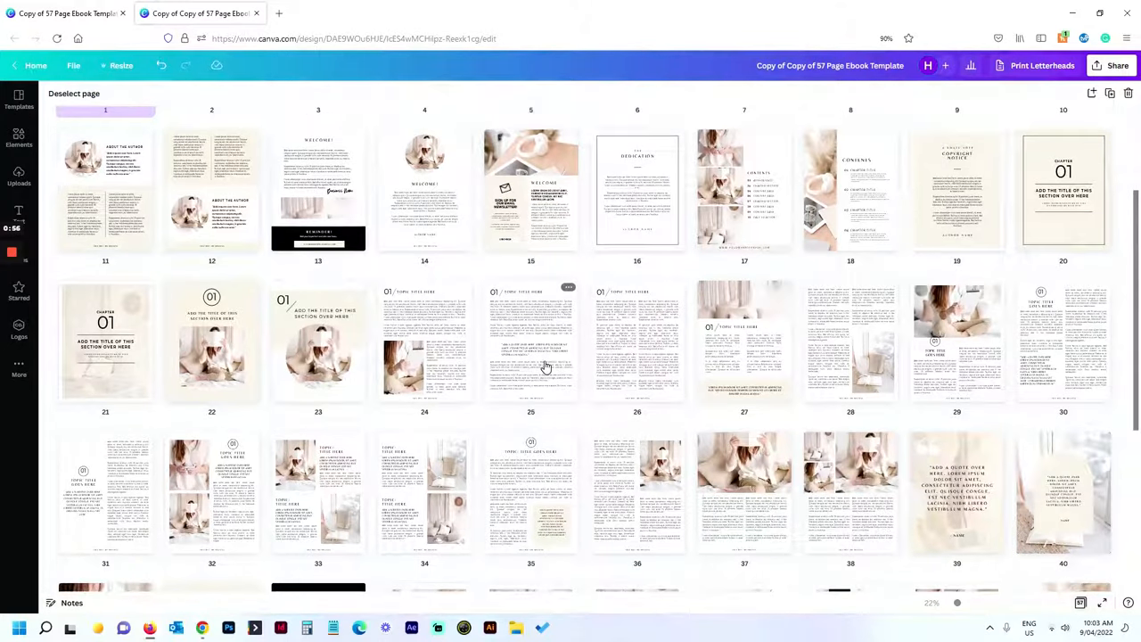
Step: Pick page 25 in the Copy of Copy template's grid as the insertion point
{"action": "left_click", "coordinate": [530, 341]}
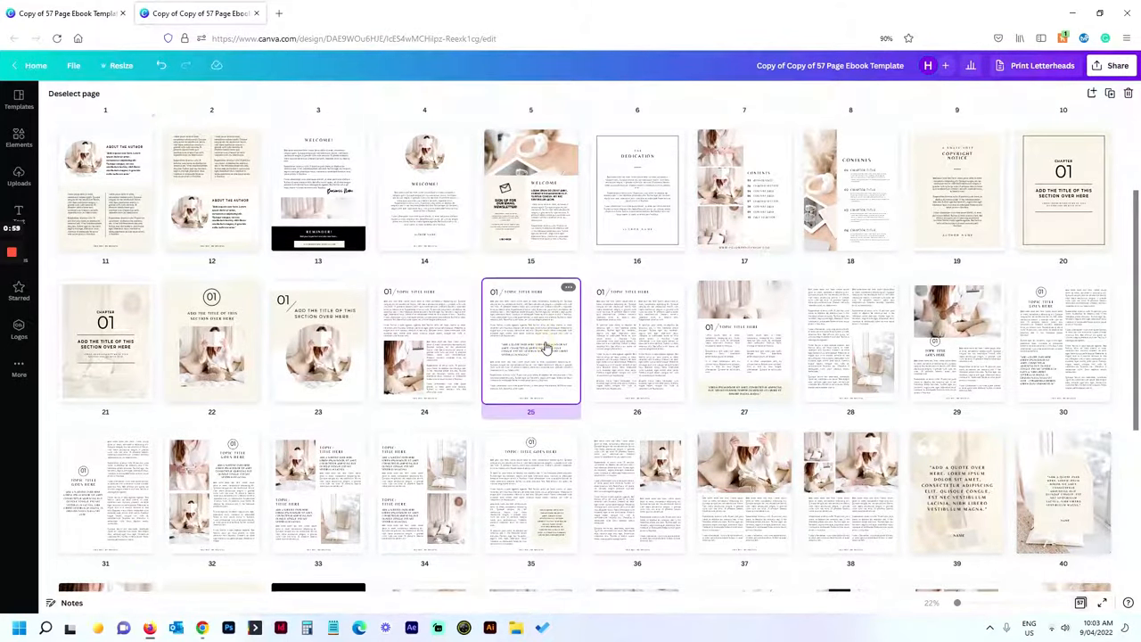